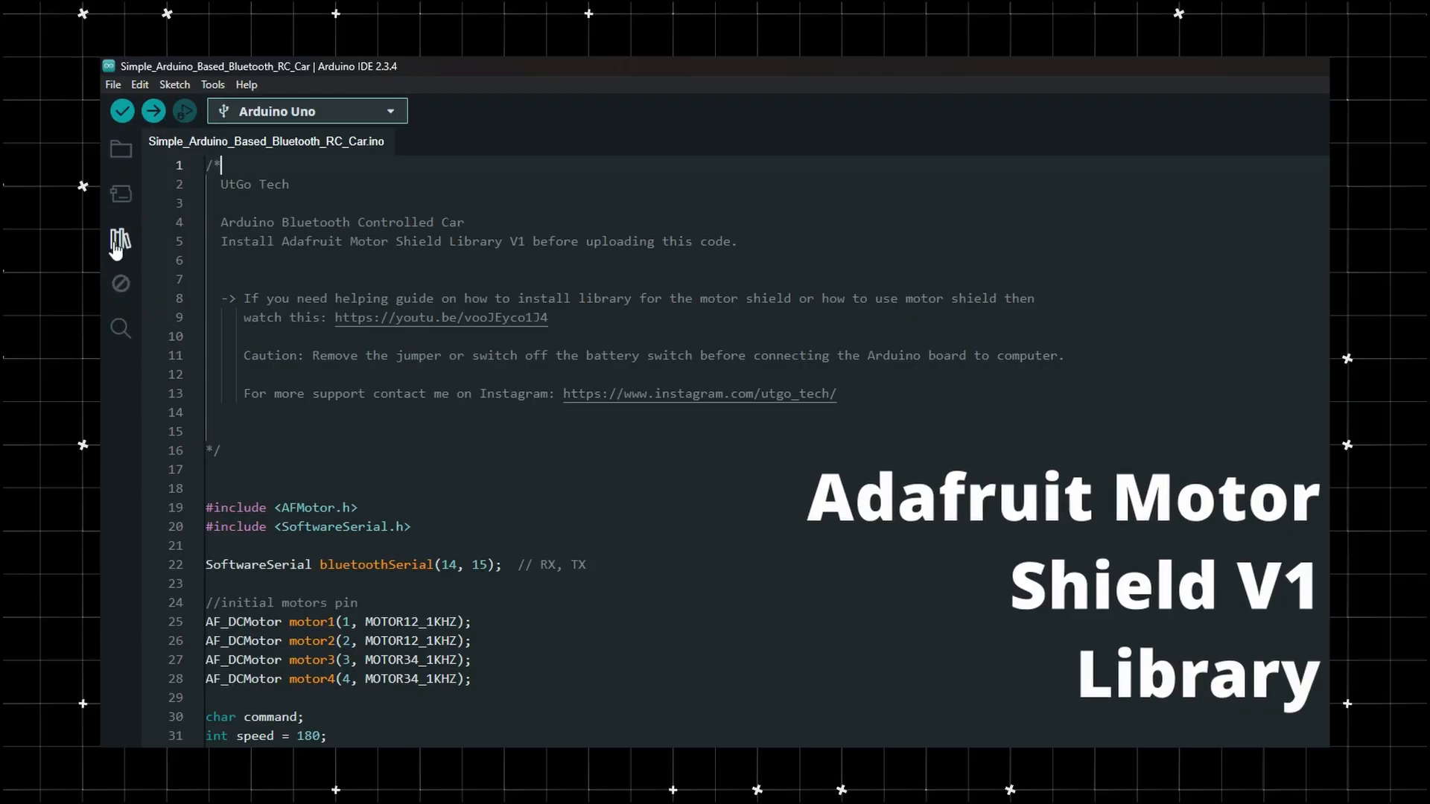
# - Search the Library Manager for 'adafruit motor sh' and install Adafruit Motor Shield 1.0.1
pyautogui.click(121, 242)
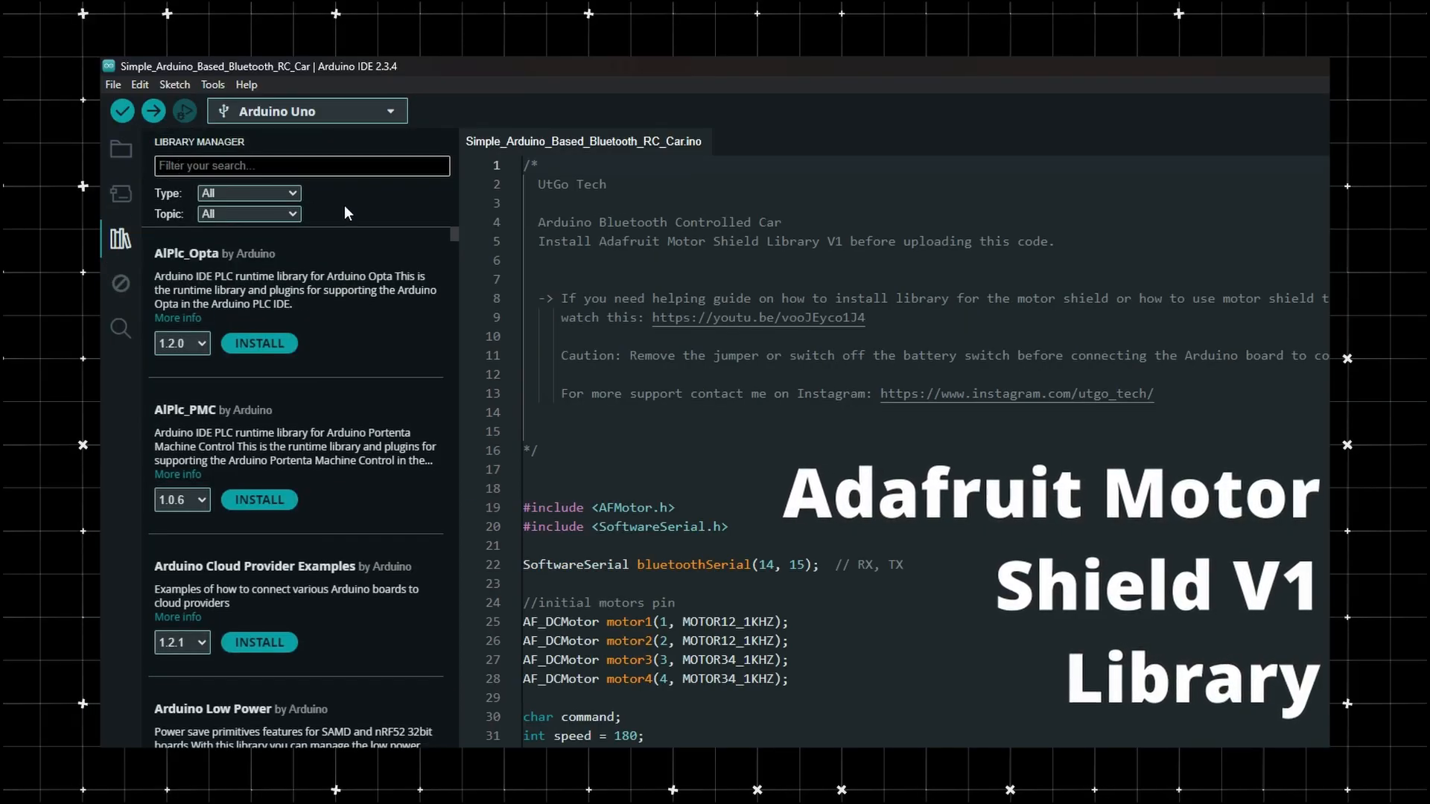
pyautogui.write('adafruit motor shield v1')
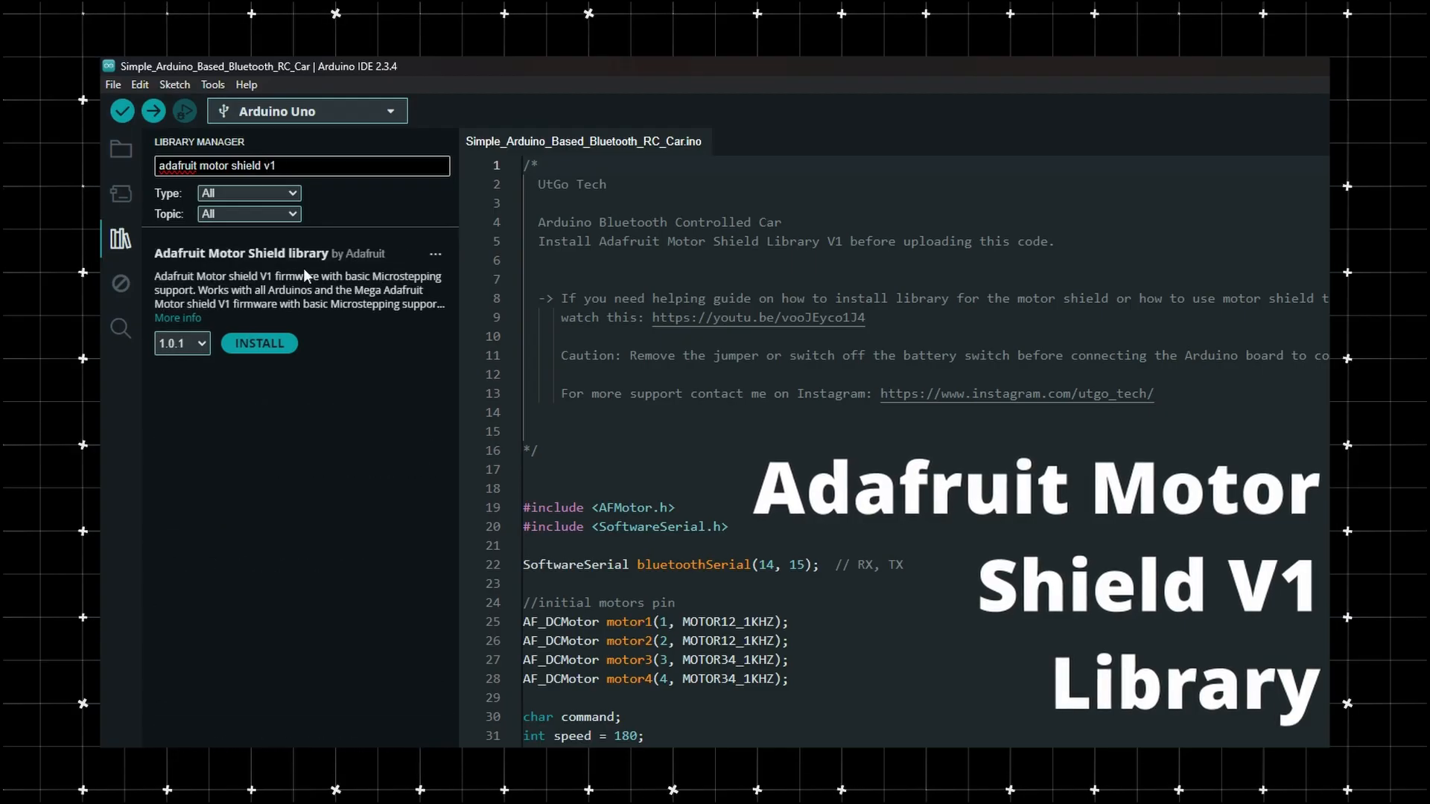
pyautogui.click(260, 343)
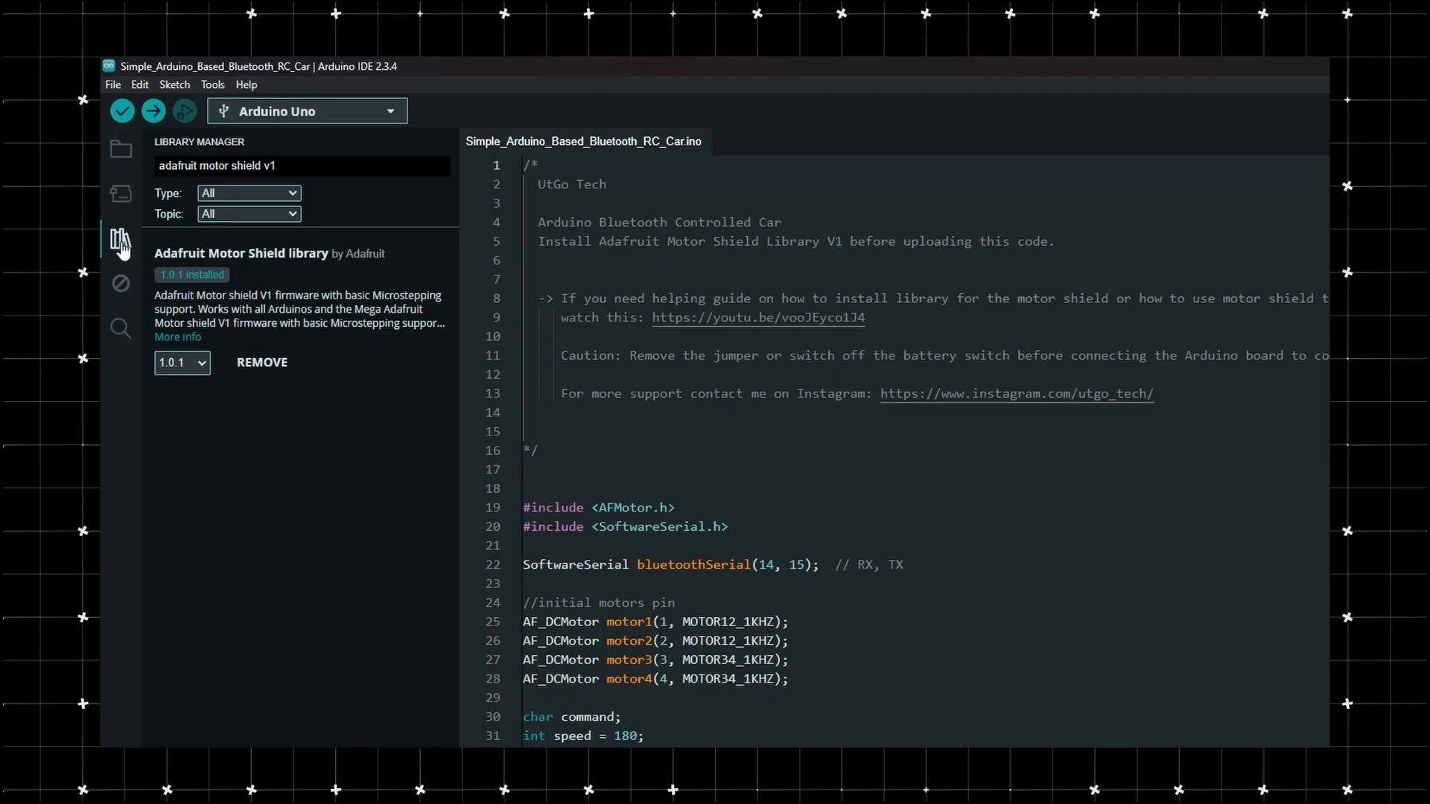
pyautogui.click(213, 84)
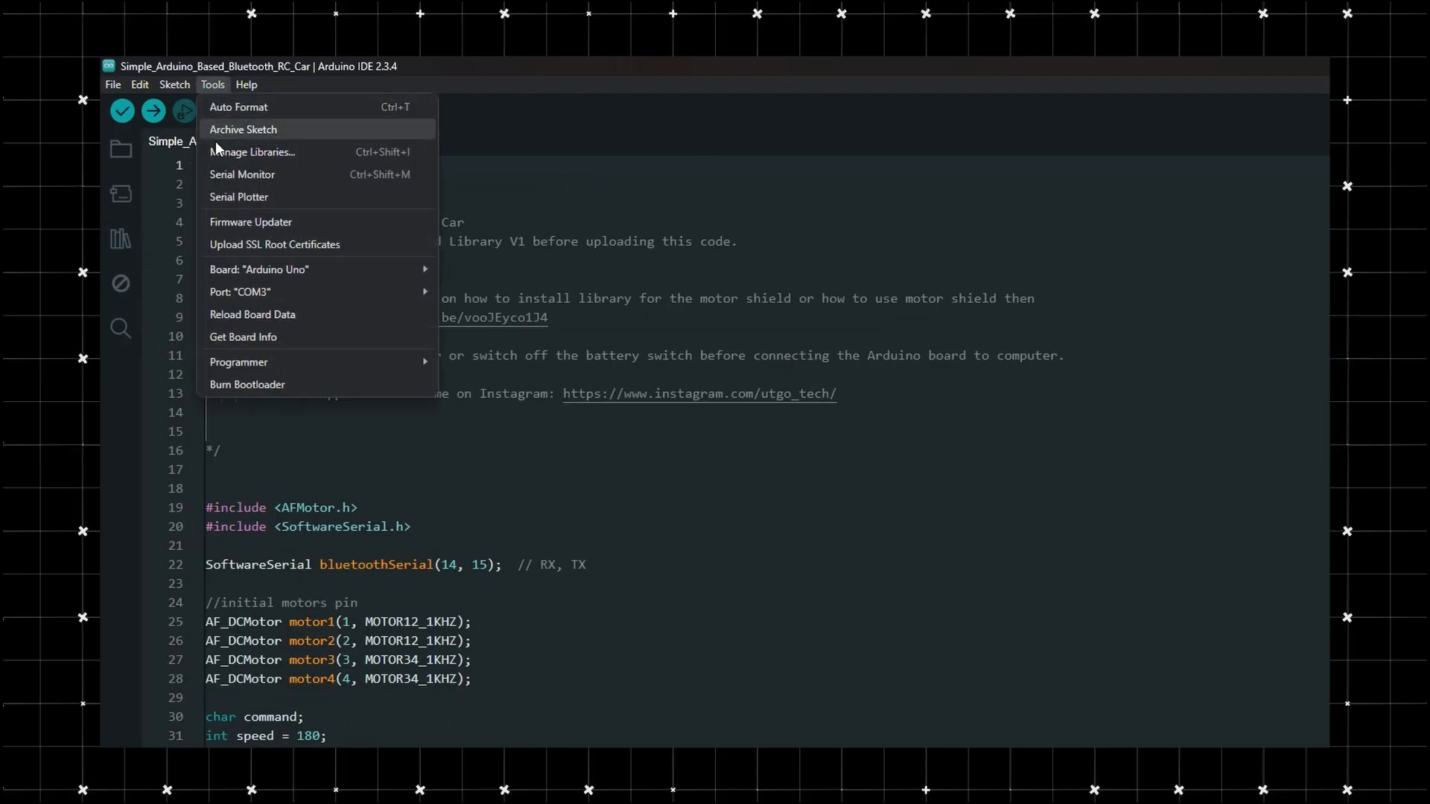
# - Confirm the Uno board and port settings, then upload the RC car sketch
pyautogui.click(258, 269)
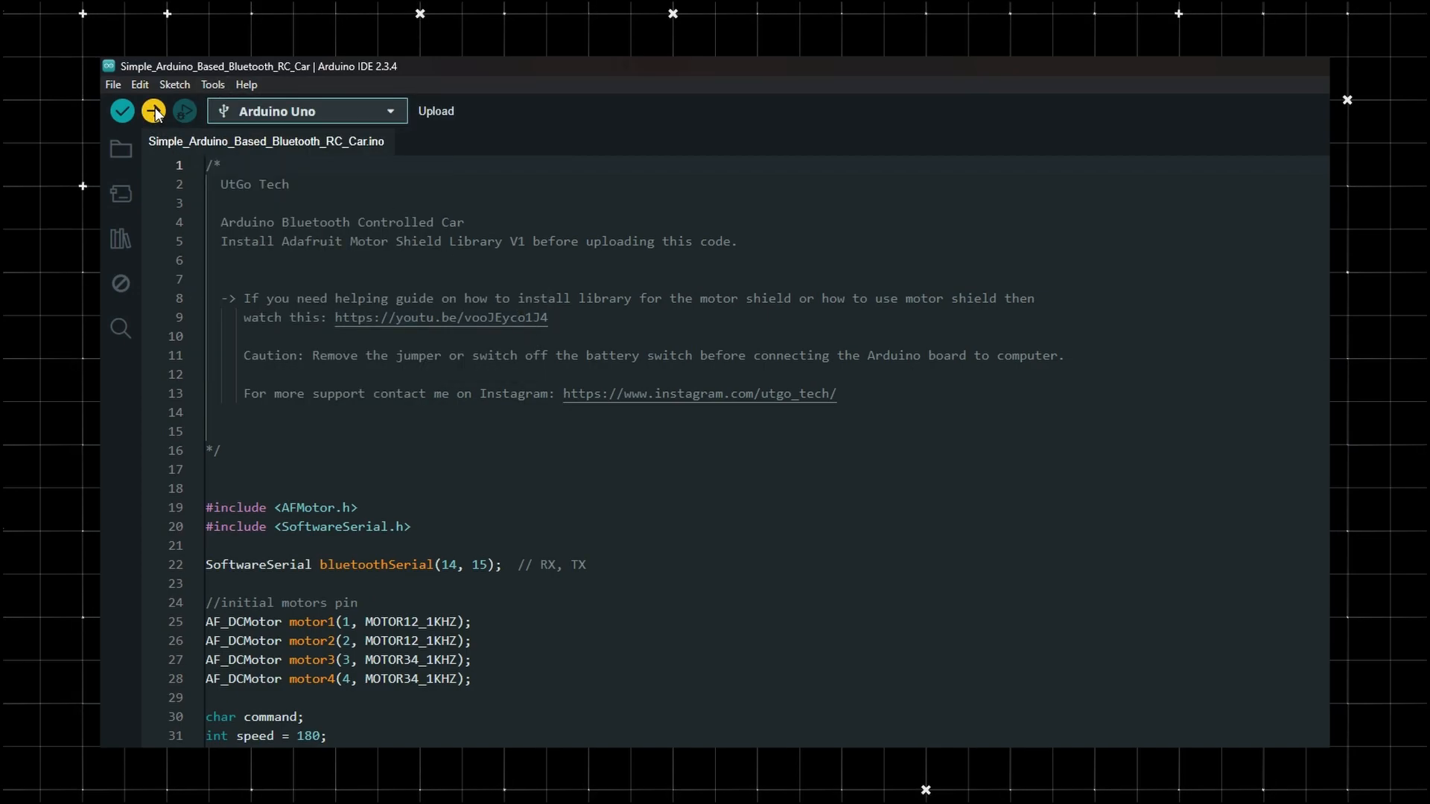
pyautogui.click(155, 110)
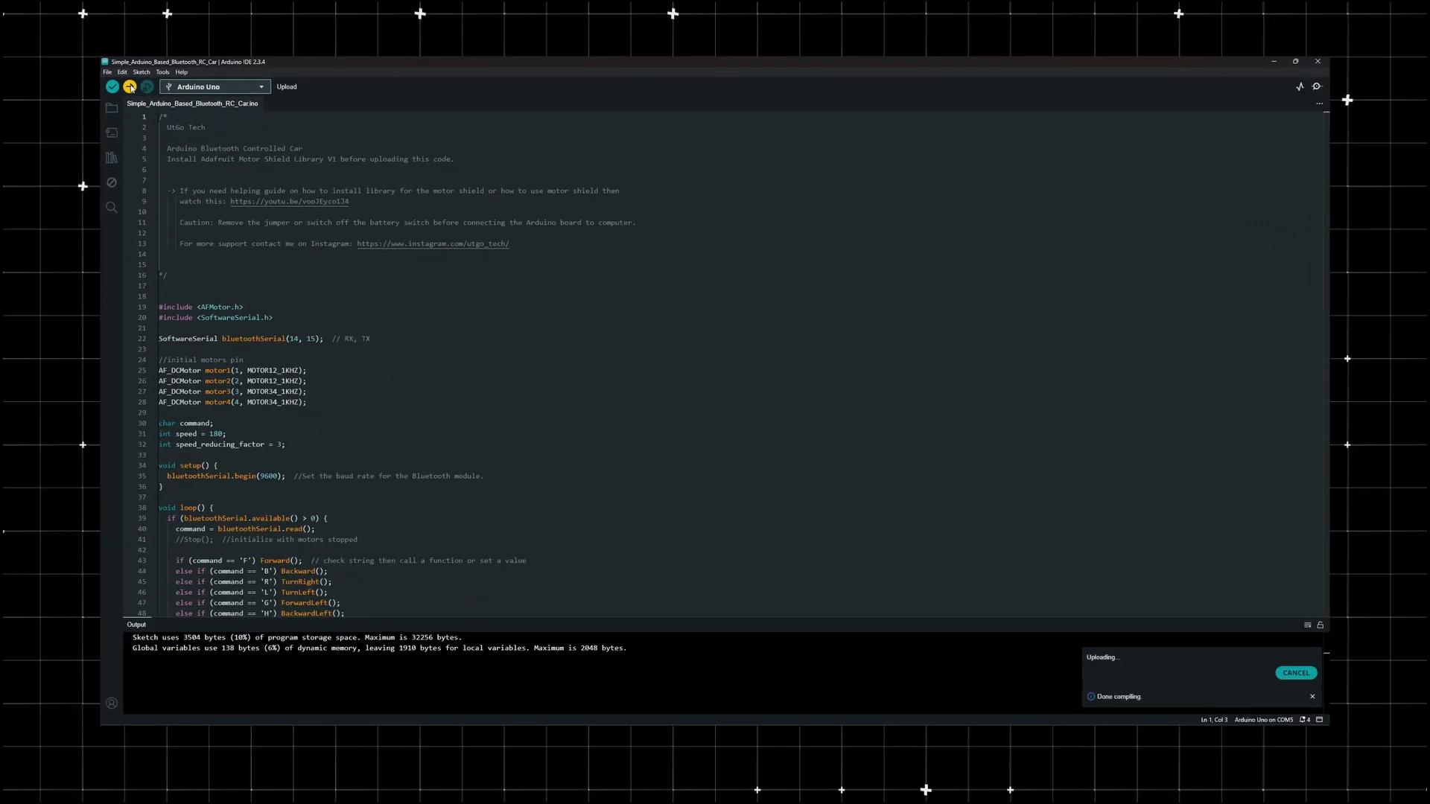